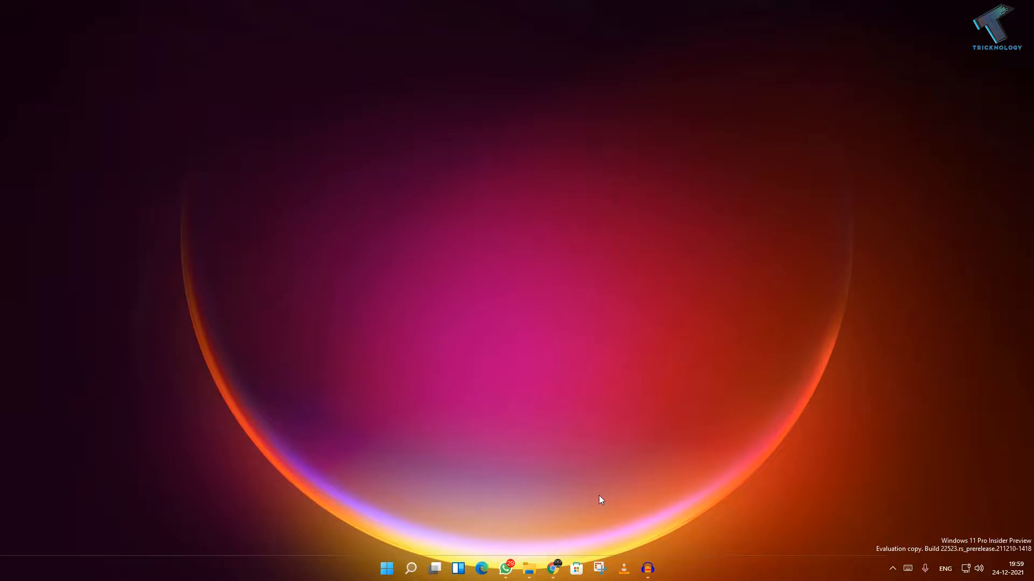
mouse_move(430, 573)
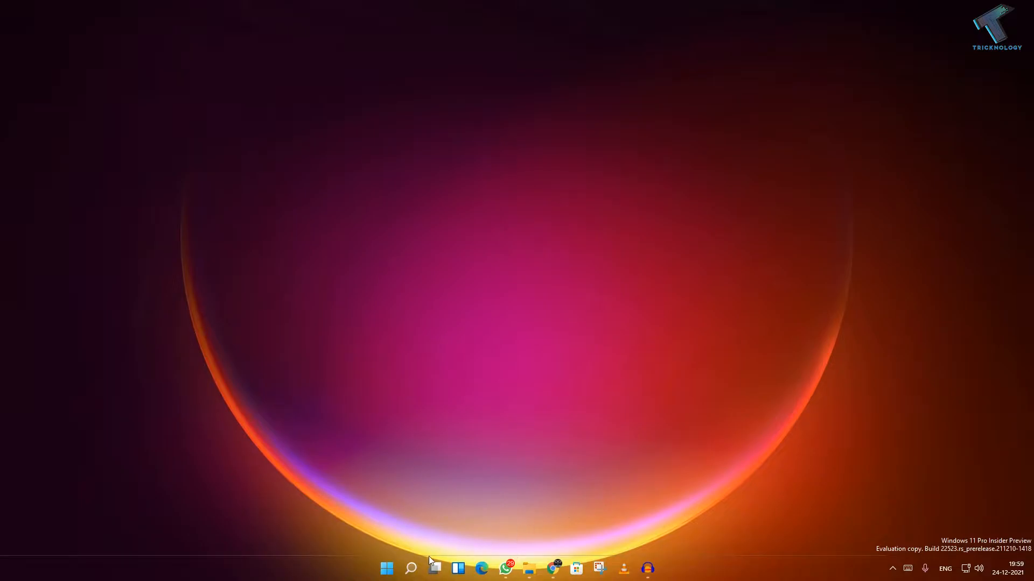
mouse_move(388, 568)
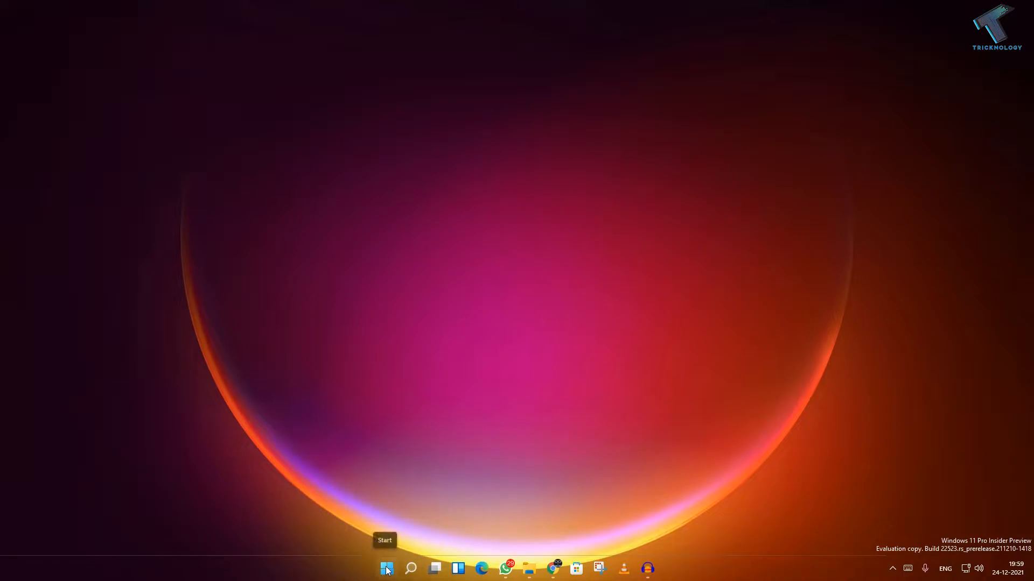
Step: Bring up the Start button's quick-link menu listing Run, Task Manager and other tools
right_click(387, 568)
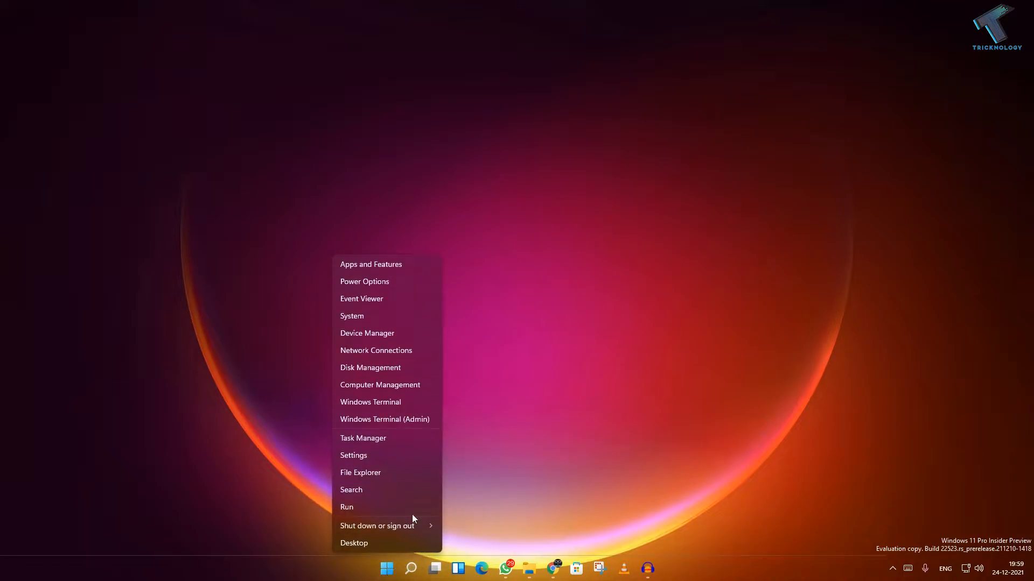
Step: Launch Settings and go to Network & internet > Advanced network settings
left_click(353, 455)
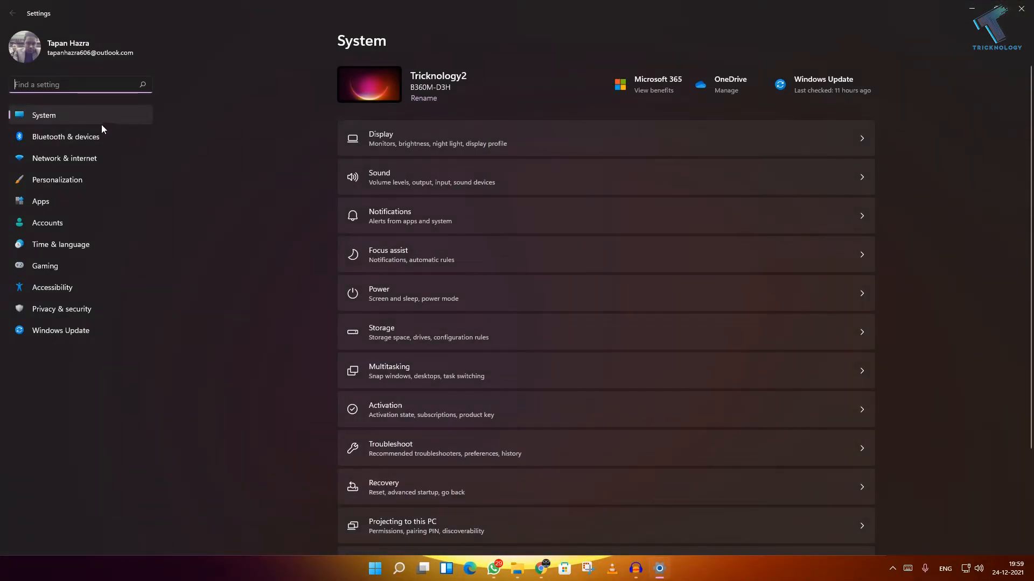
mouse_move(87, 163)
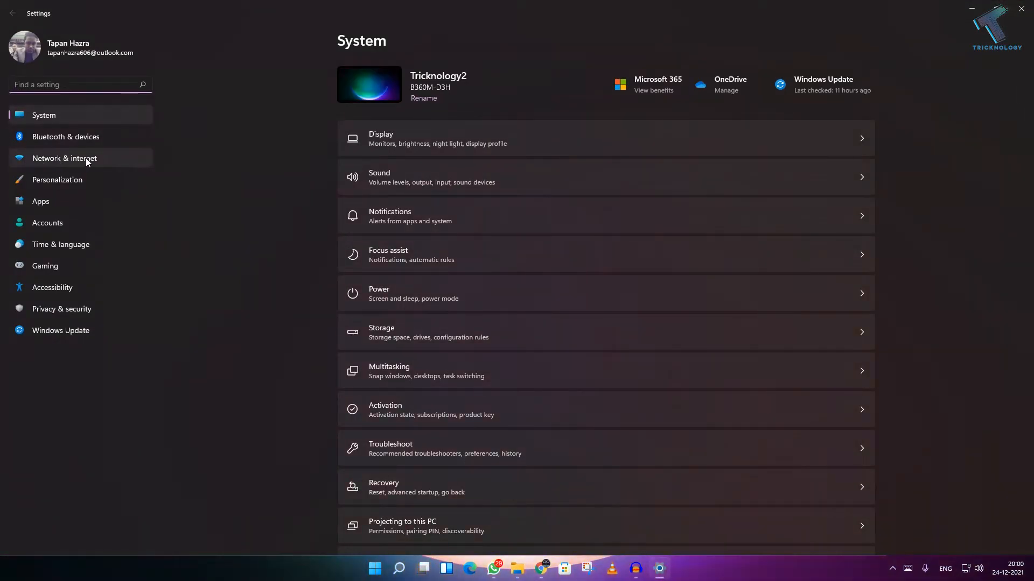
left_click(64, 158)
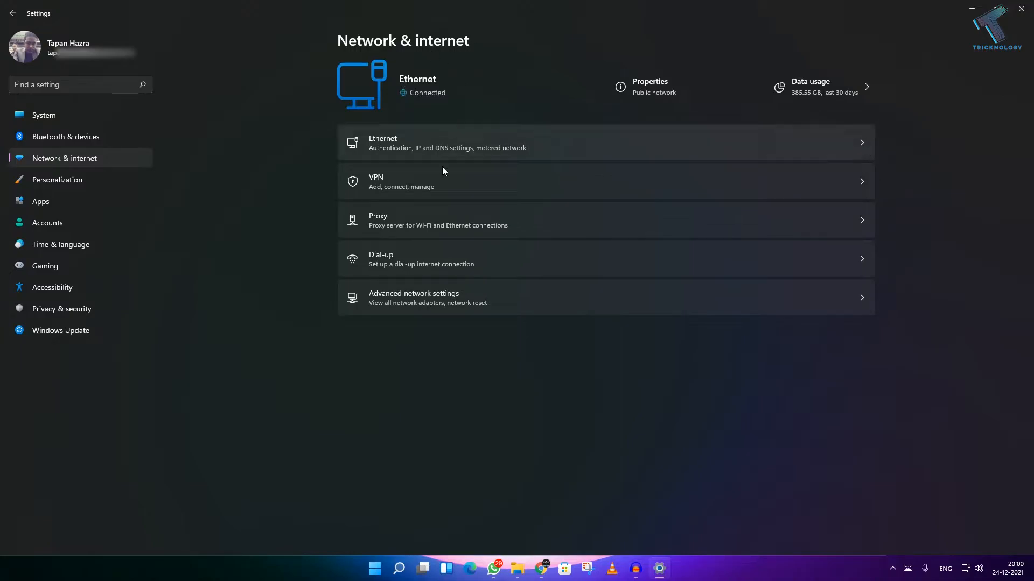
mouse_move(417, 307)
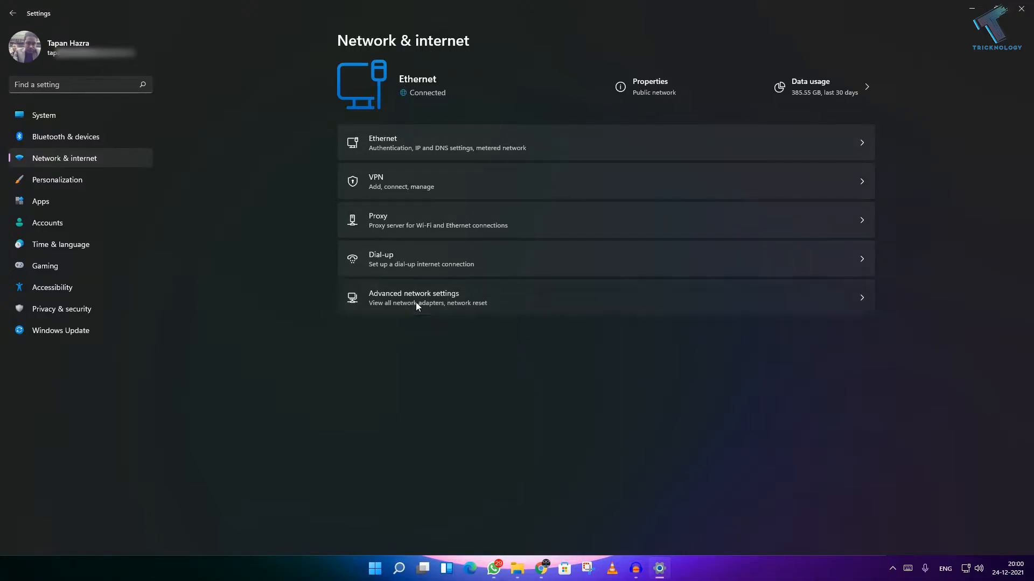
left_click(414, 298)
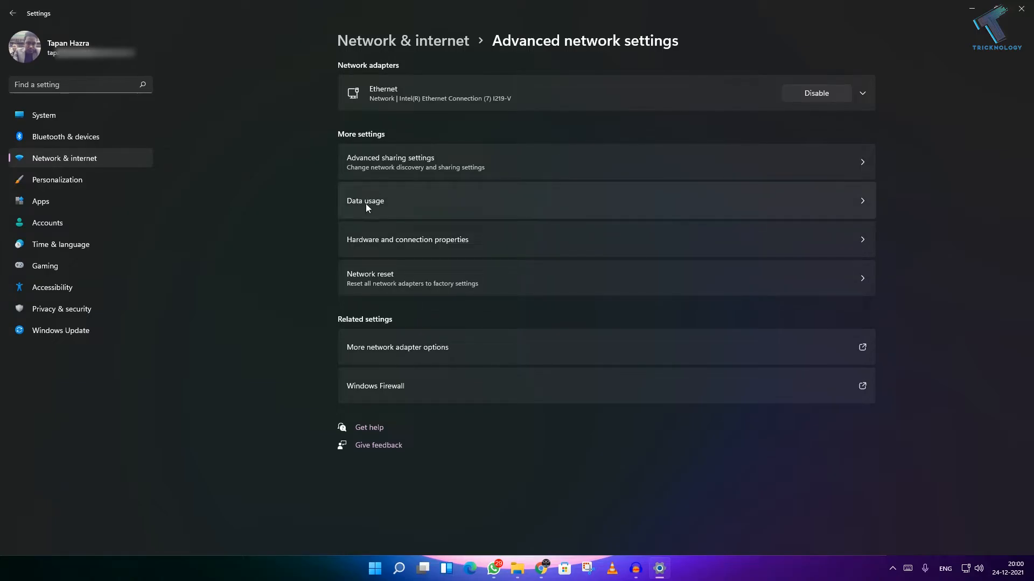
Step: Show Data usage and review the 30-day per-app statistics list down to the reset option
left_click(365, 201)
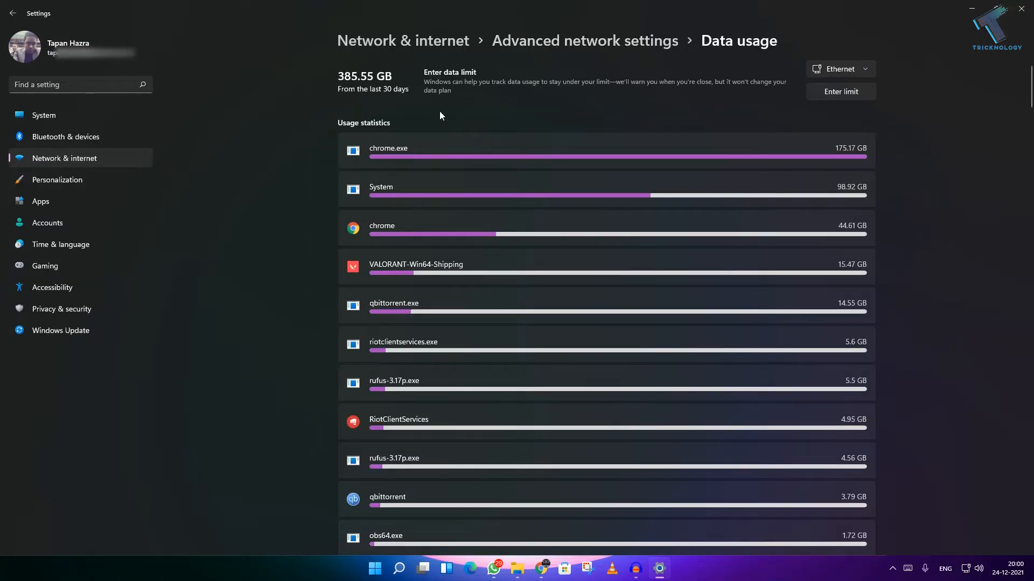
mouse_move(397, 97)
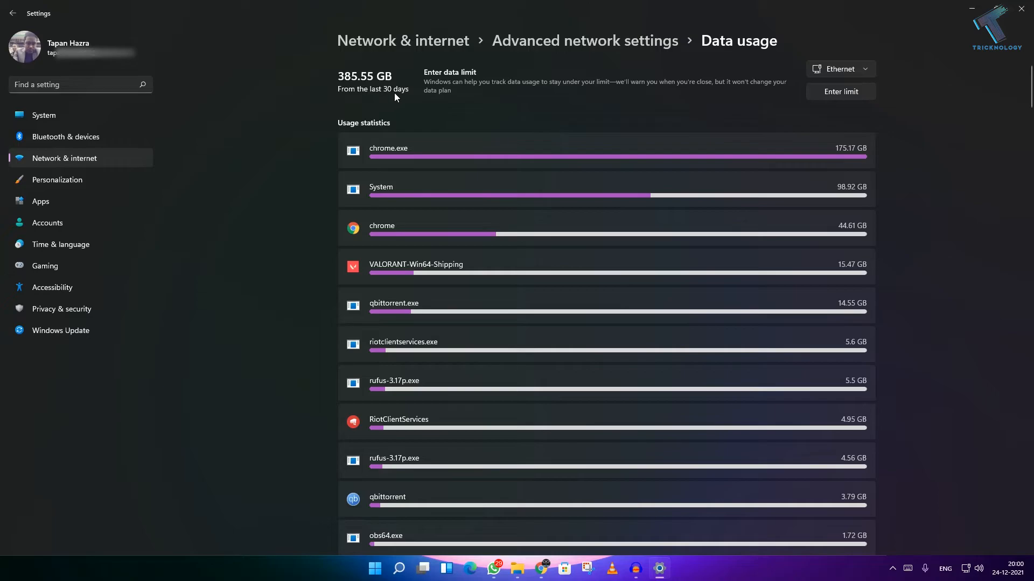
scroll("down", 3)
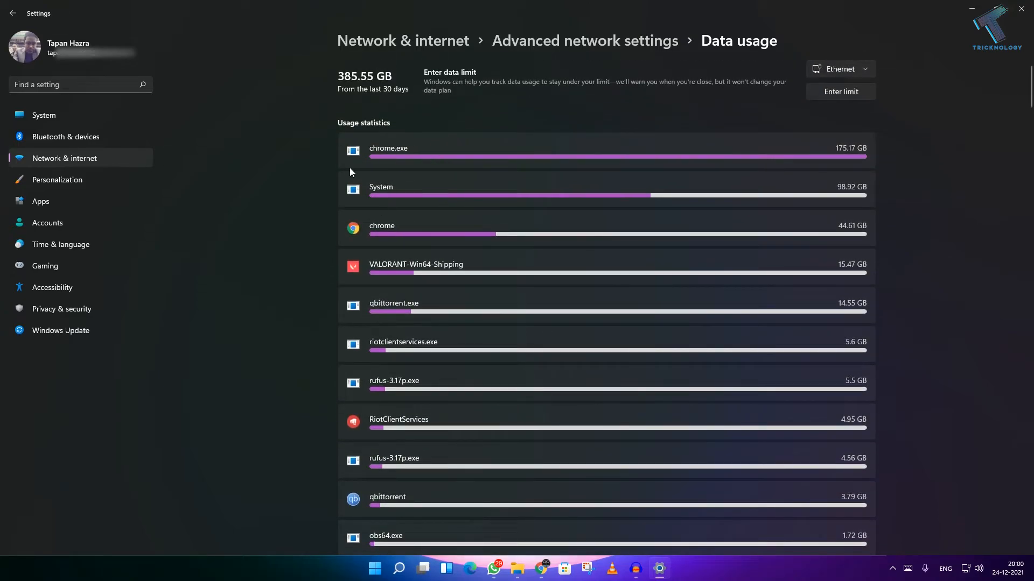
scroll("down", 3)
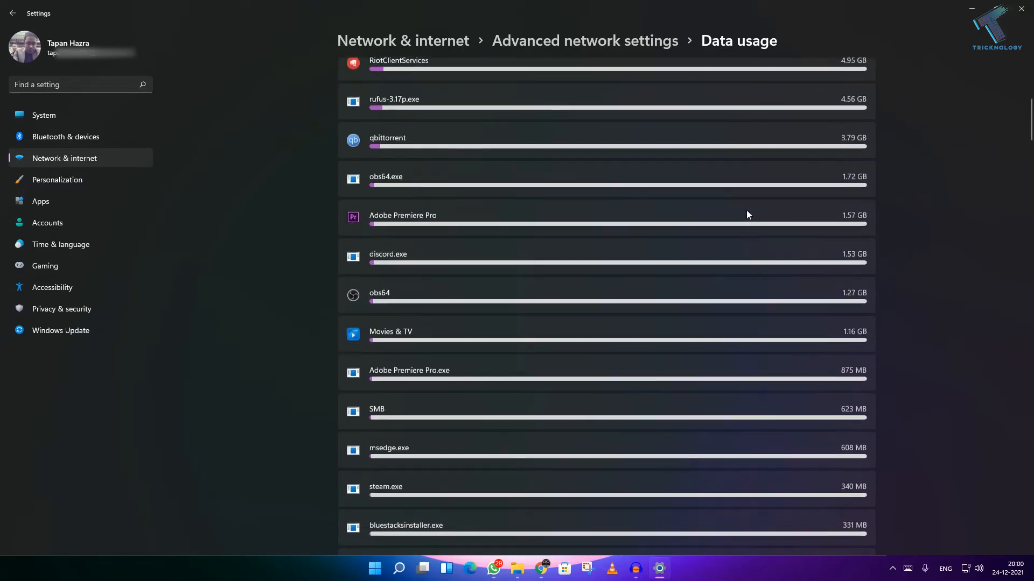
scroll("down", 3)
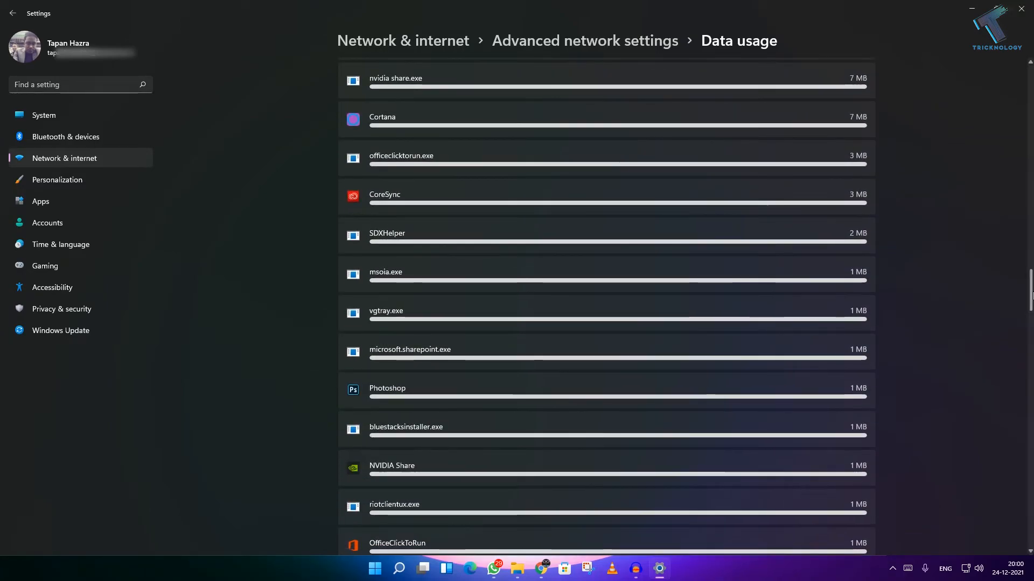
scroll("down", 3)
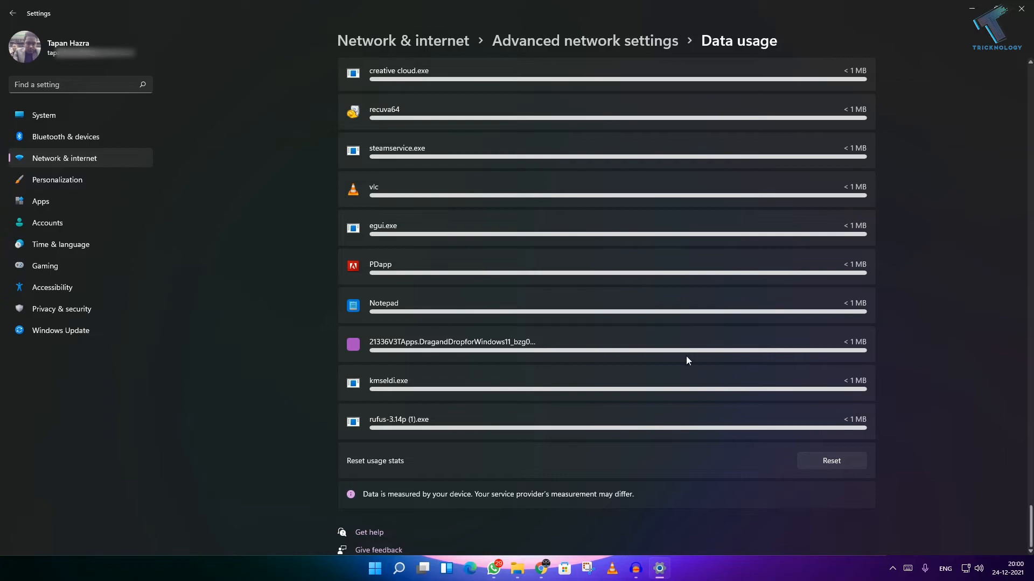